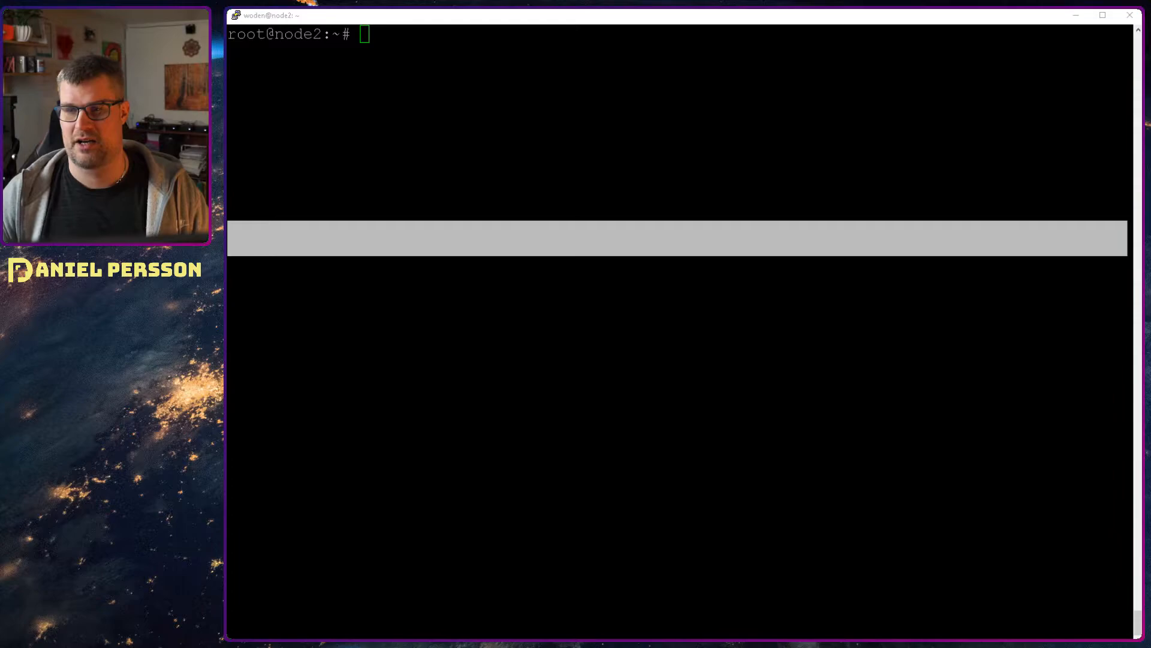
Run the loop tallying active PG last deep-scrub weekdays (66 Friday, 111 Saturday)
type("for date in `ceph pg dump | grep active | awk '{print $21}'`; do date +%A -d $date; done | sort | uniq -c")
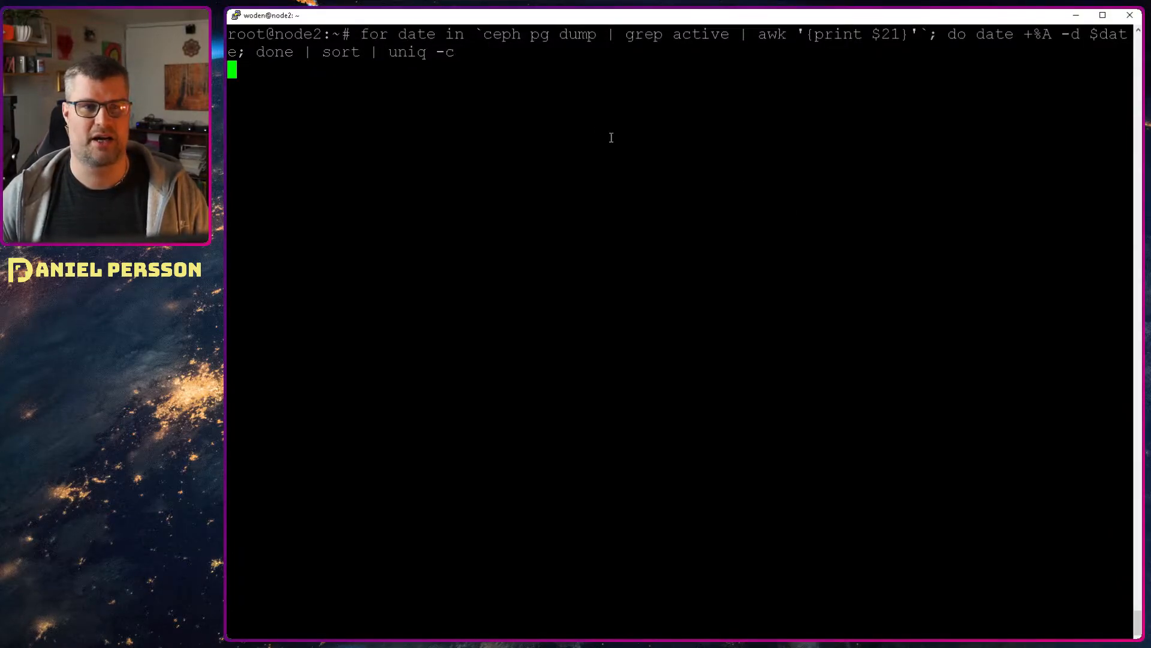
left_click_drag(484, 34, 597, 33)
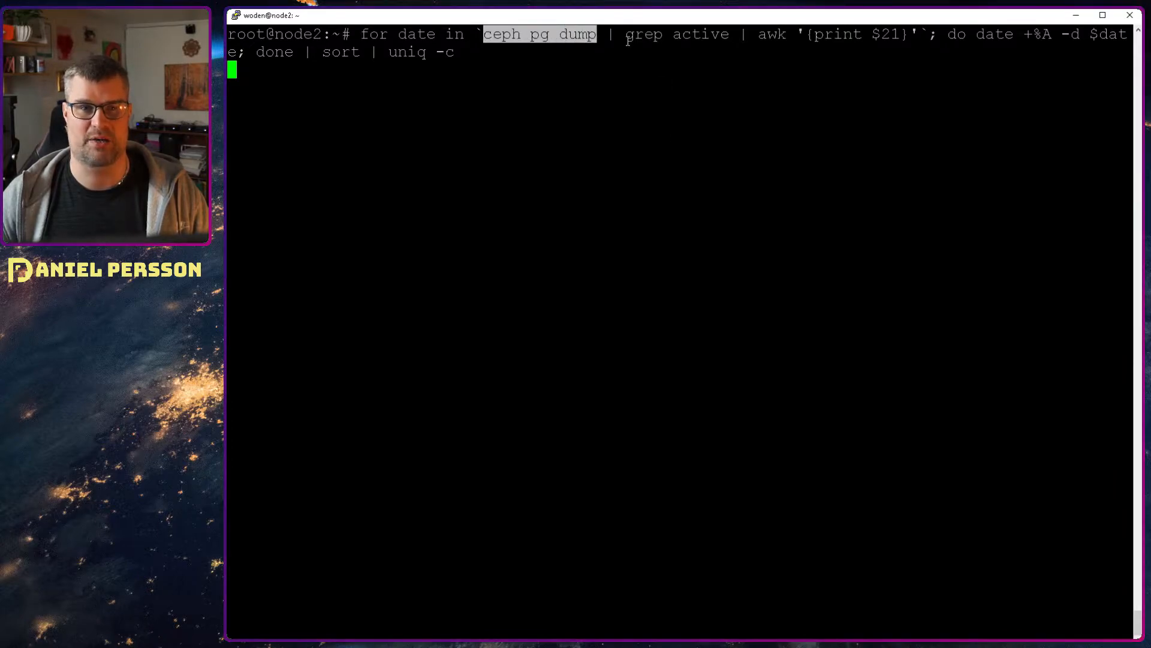
double_click(677, 34)
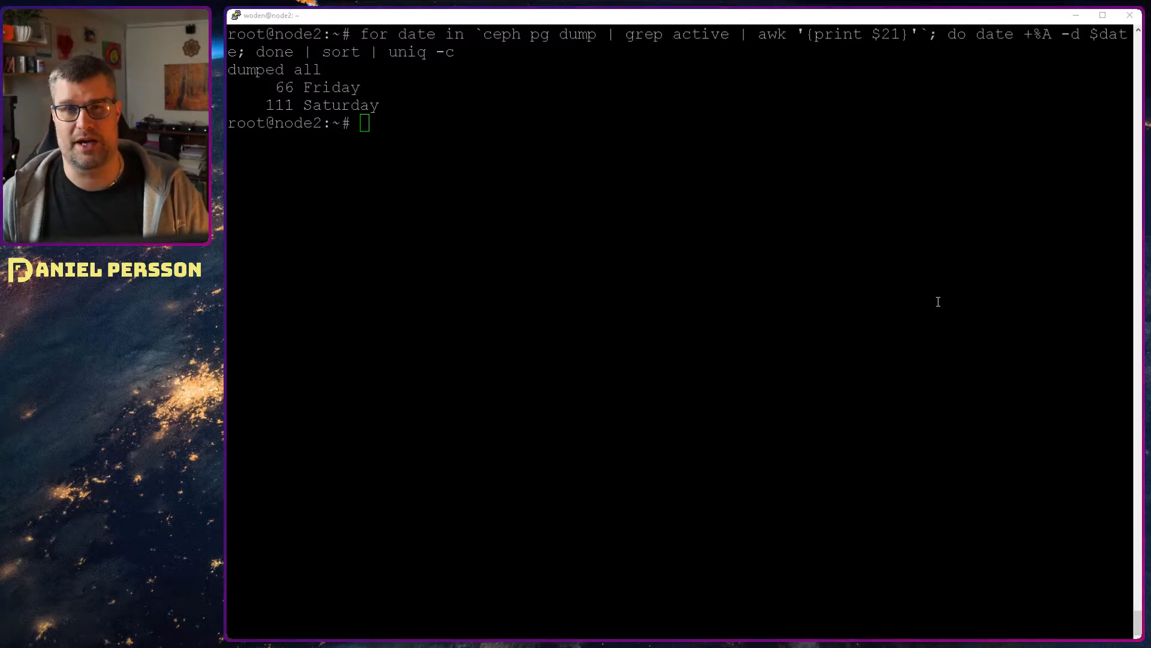
Run 'ceph status' to show HEALTH_WARN, noout/norebalance flags and 177 active+clean PGs
type("ce")
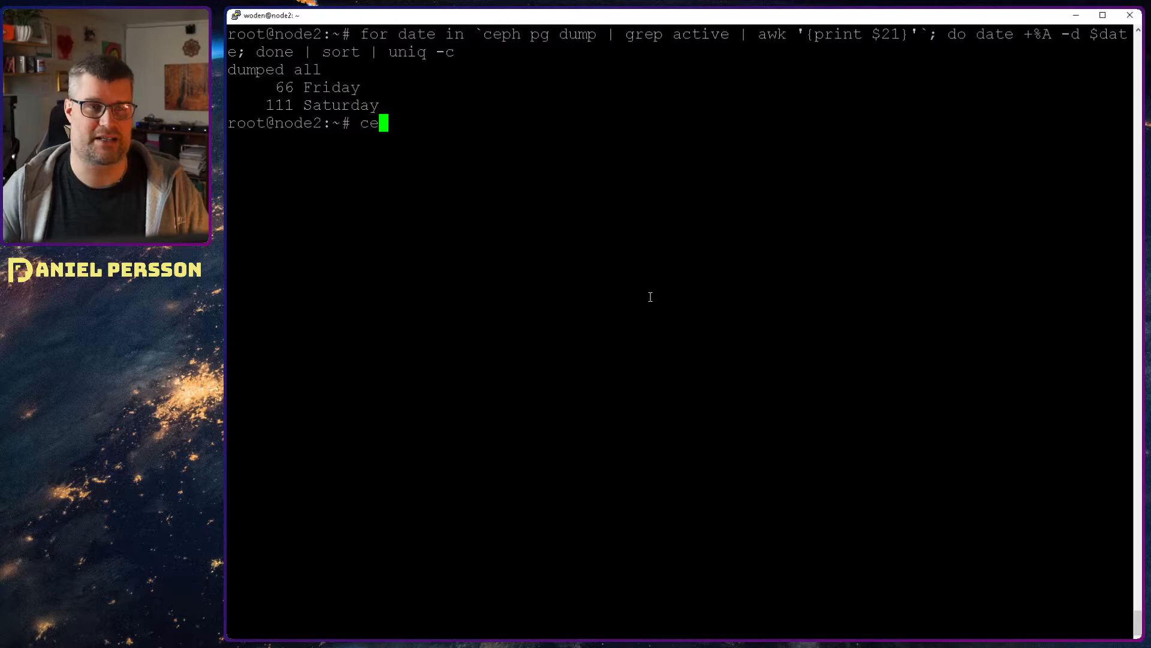
type("ph")
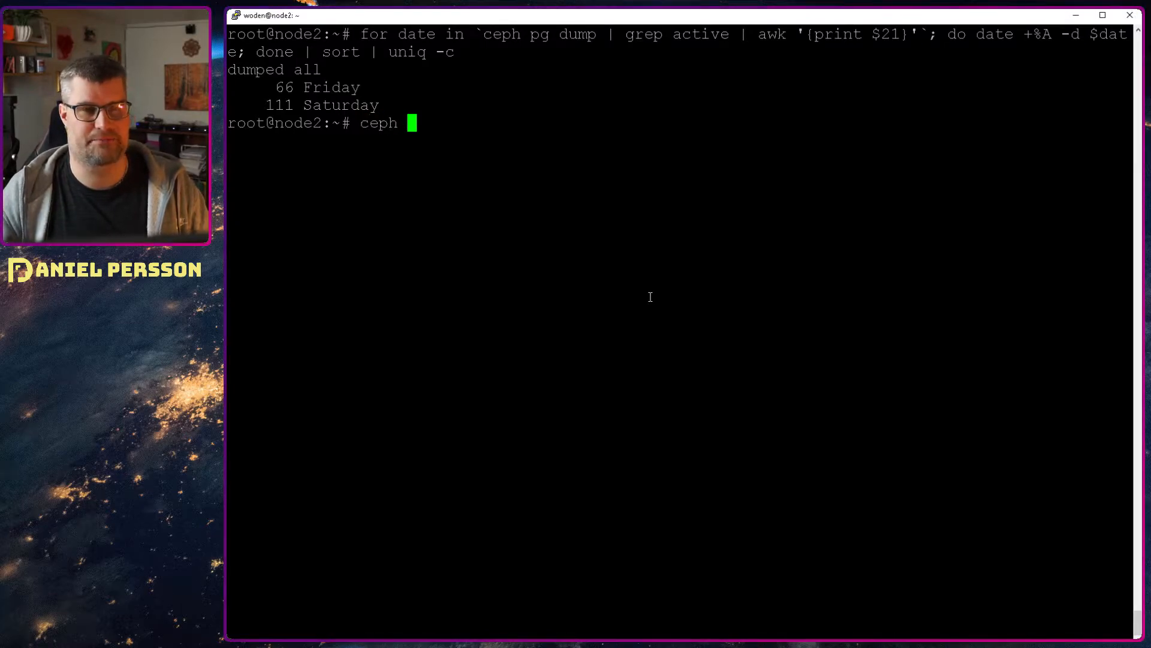
type("status details")
type("ceph status")
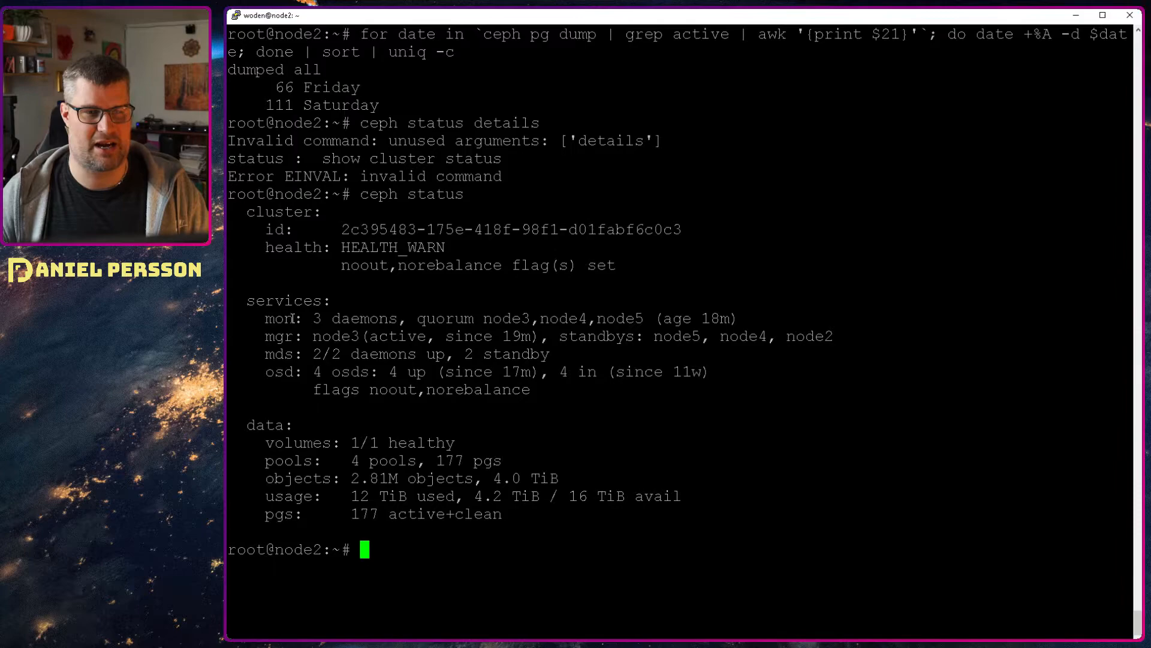
mouse_move(781, 525)
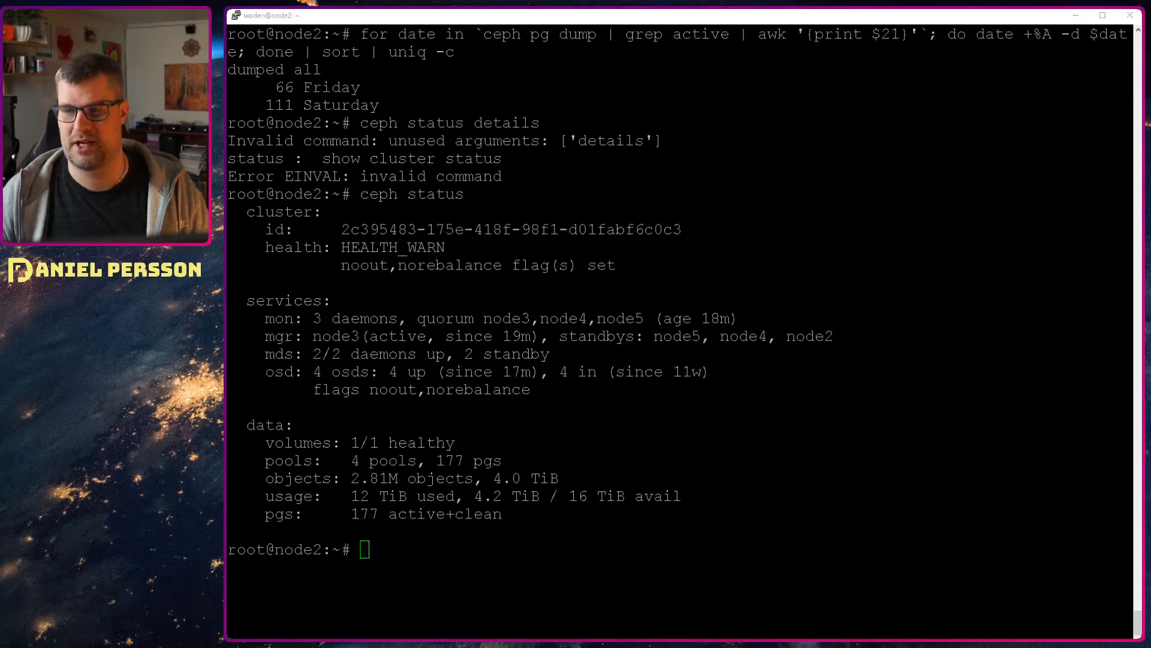
Query placement group 2.4 and type the 'ceph pg 2.5 mark_unfound_lost revert|delete' command
type("ceph pg 2.4 query")
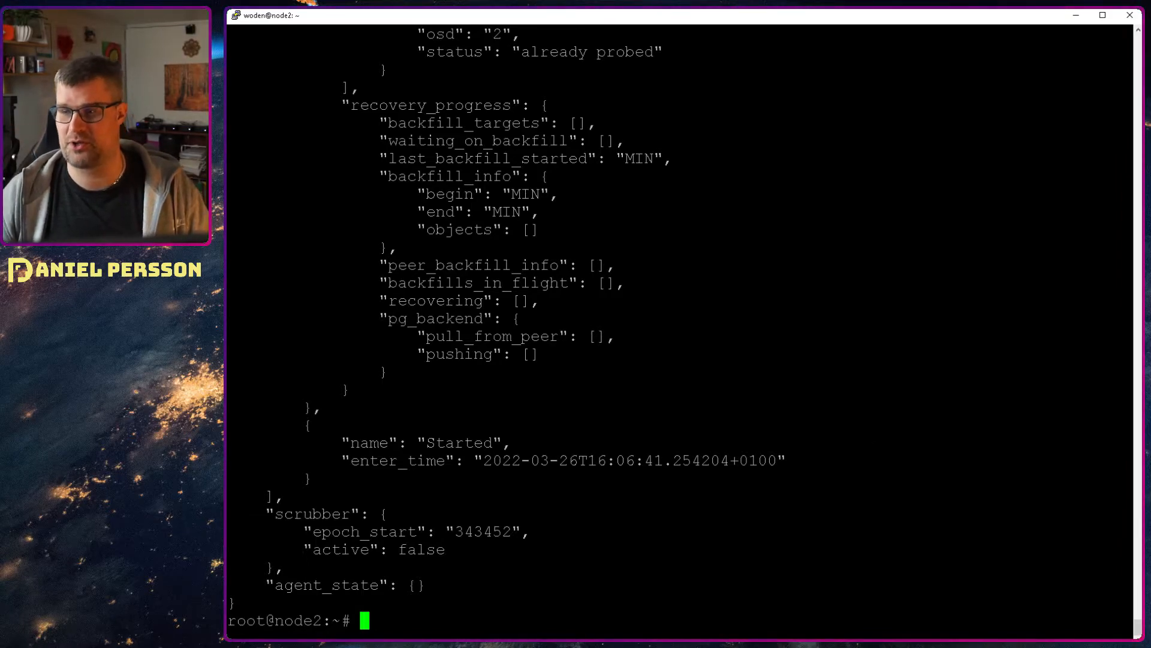
type("ceph pg 2.5 mark_unfound_lost revert|delete")
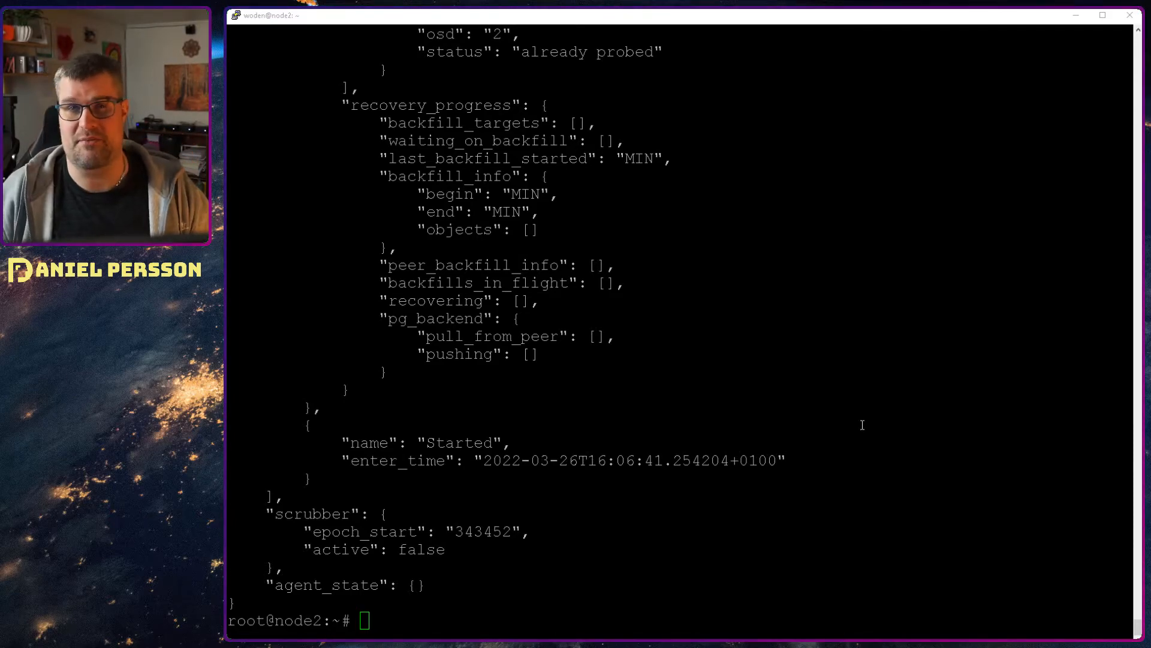
Type 'ceph tell mds.cephfs:0 scrub start / recursive' to scrub CephFS from root
type("ceph tell mds.cephfs:0 scrub start / recursive")
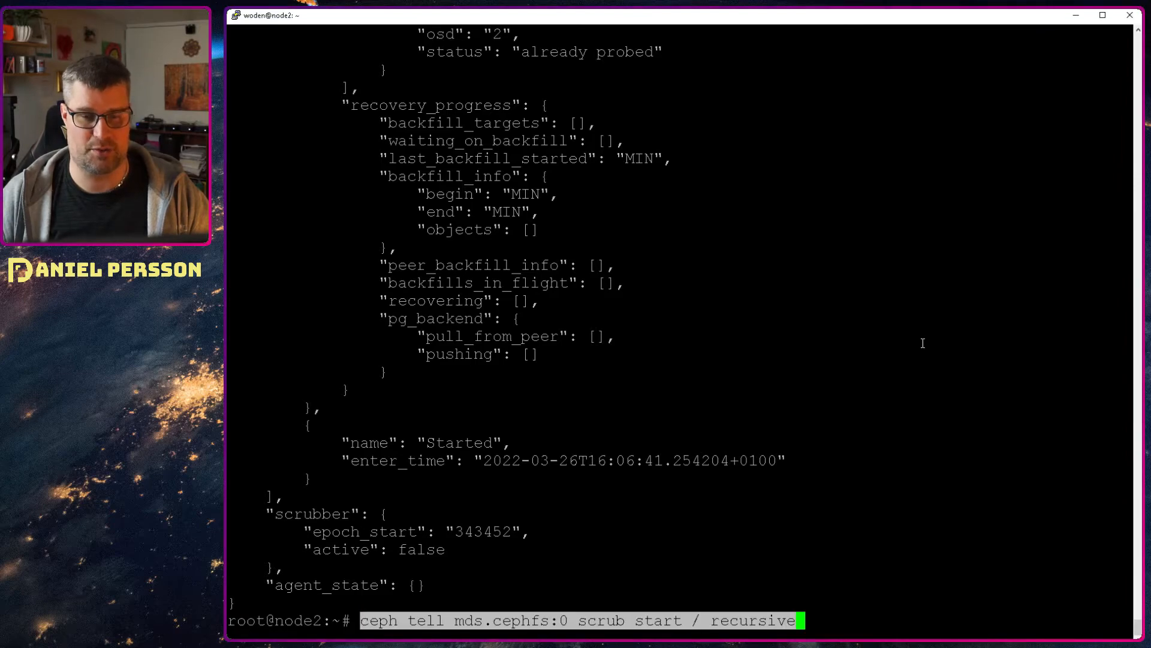
mouse_move(694, 555)
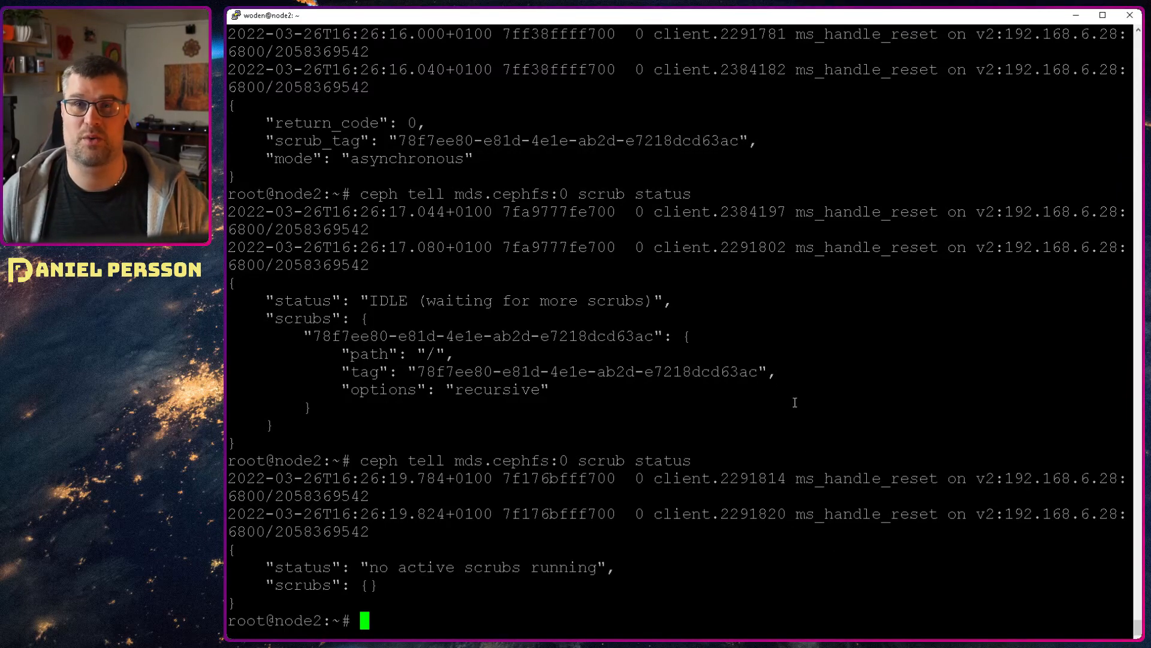
mouse_move(829, 431)
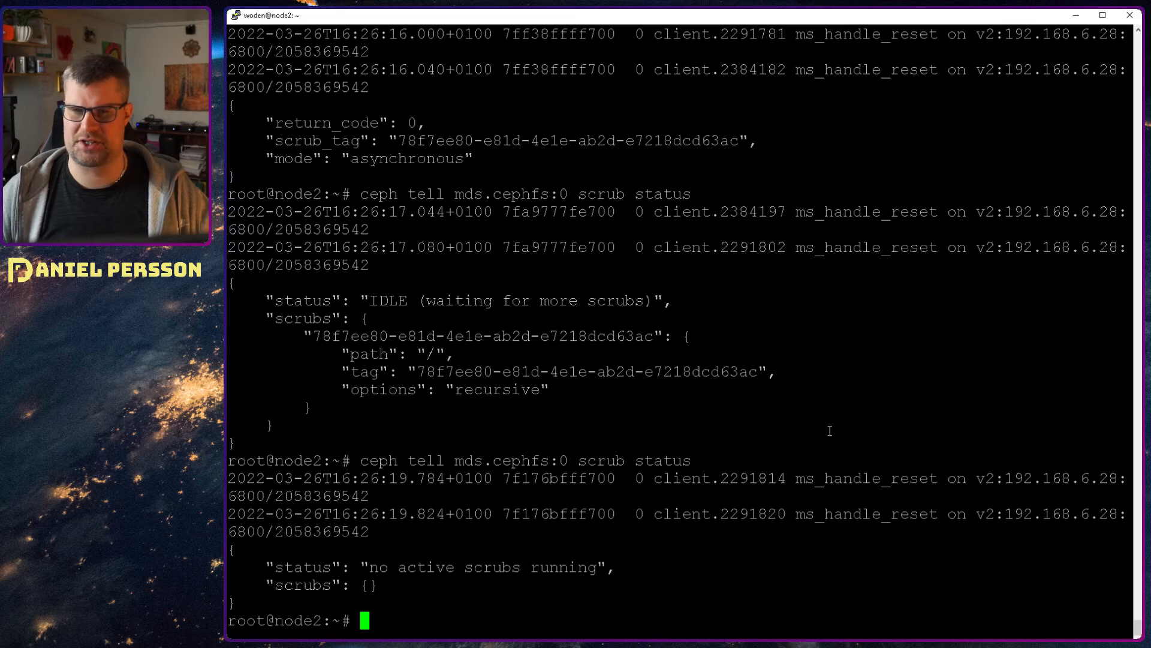